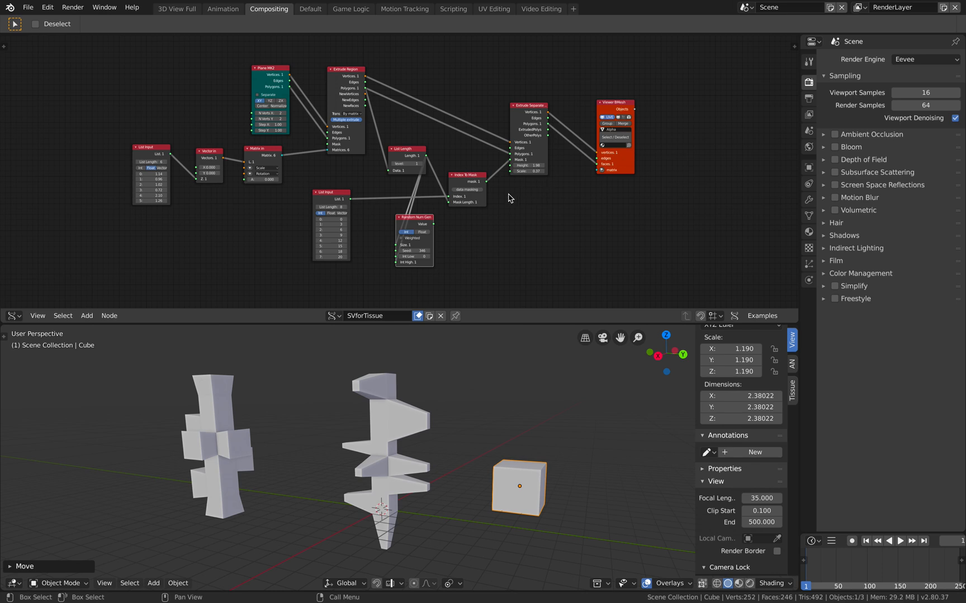
{"action": "mouse_move", "coordinate": [497, 392]}
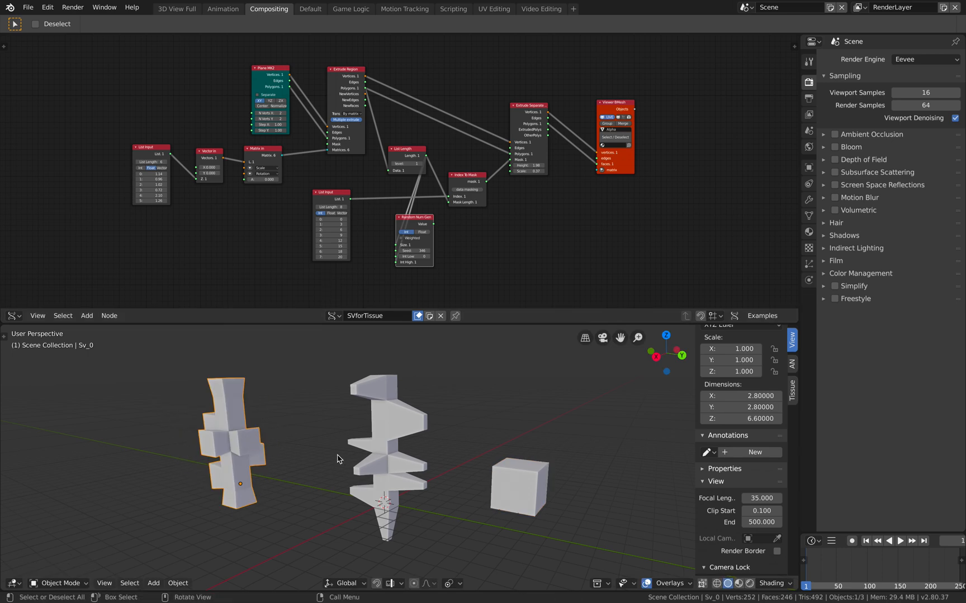
Step: Make the Sverchok-generated Sv_0 mesh active and bring up the Tissue tab
{"action": "left_click", "coordinate": [791, 391]}
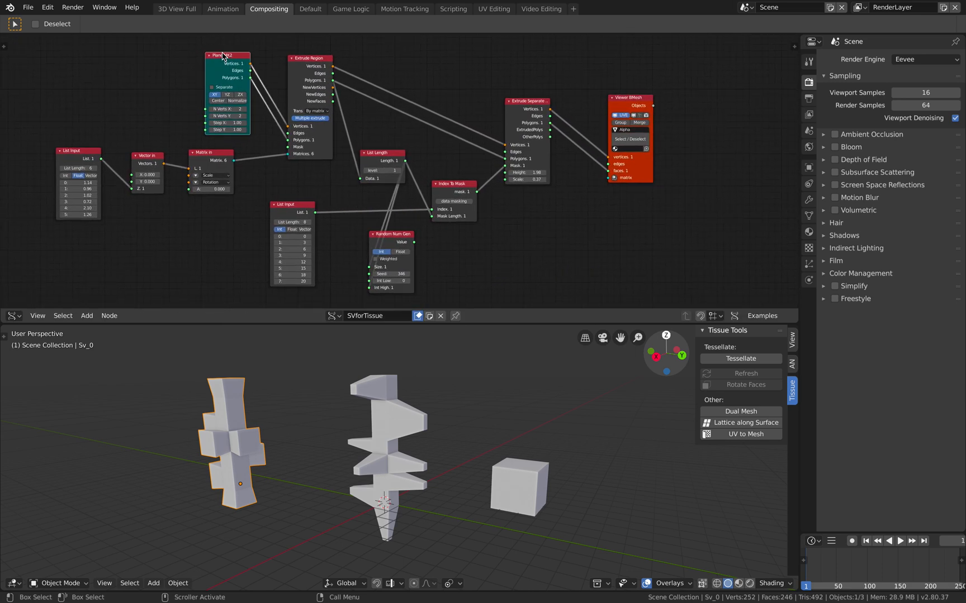
{"action": "left_click", "coordinate": [161, 140]}
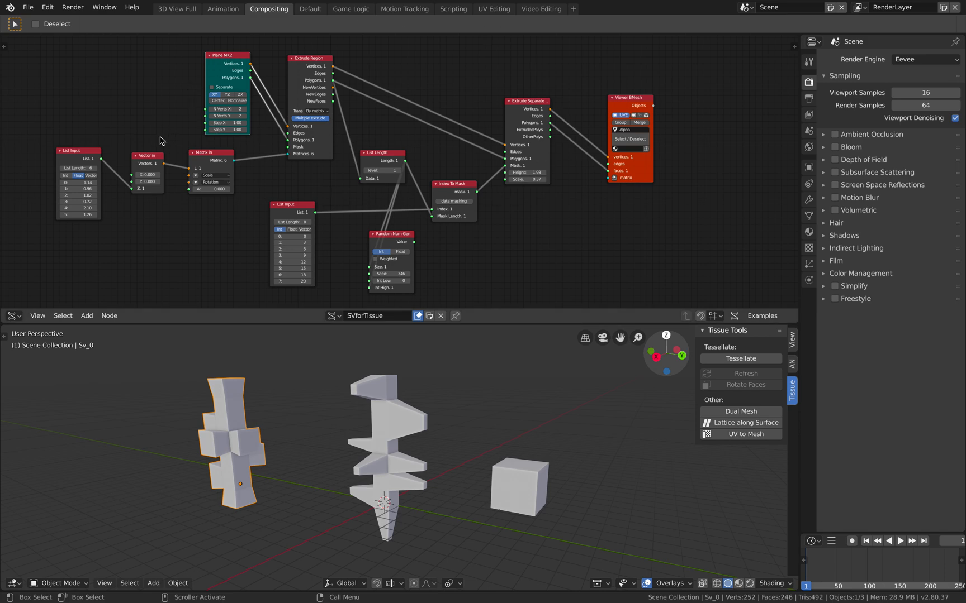
{"action": "mouse_move", "coordinate": [234, 72]}
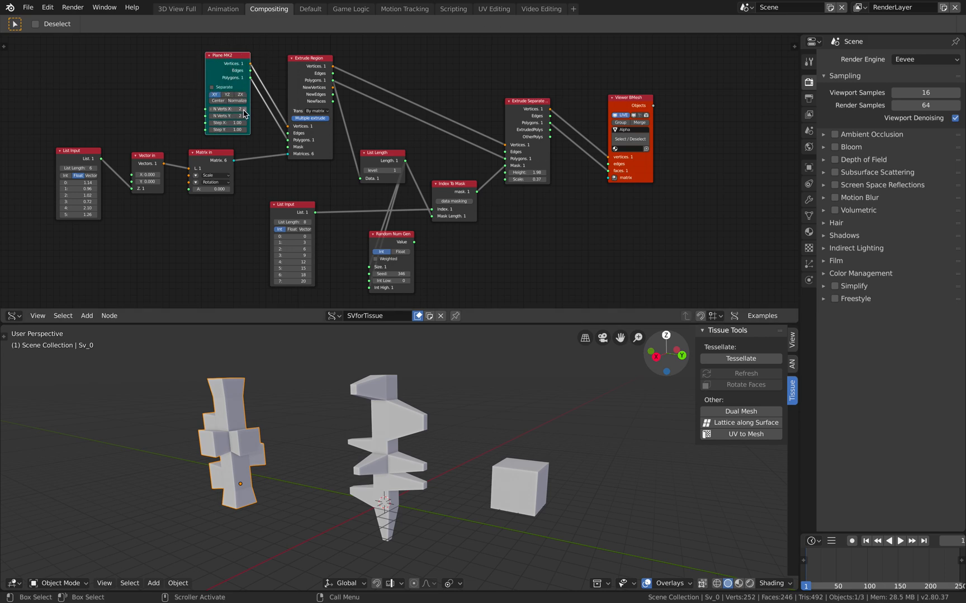
{"action": "mouse_move", "coordinate": [219, 115]}
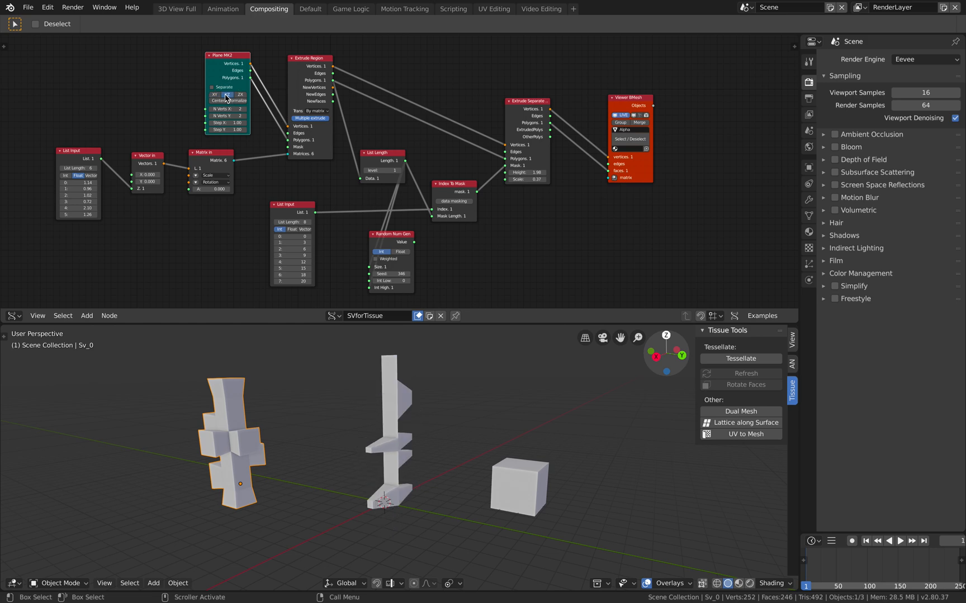
{"action": "left_click", "coordinate": [239, 100]}
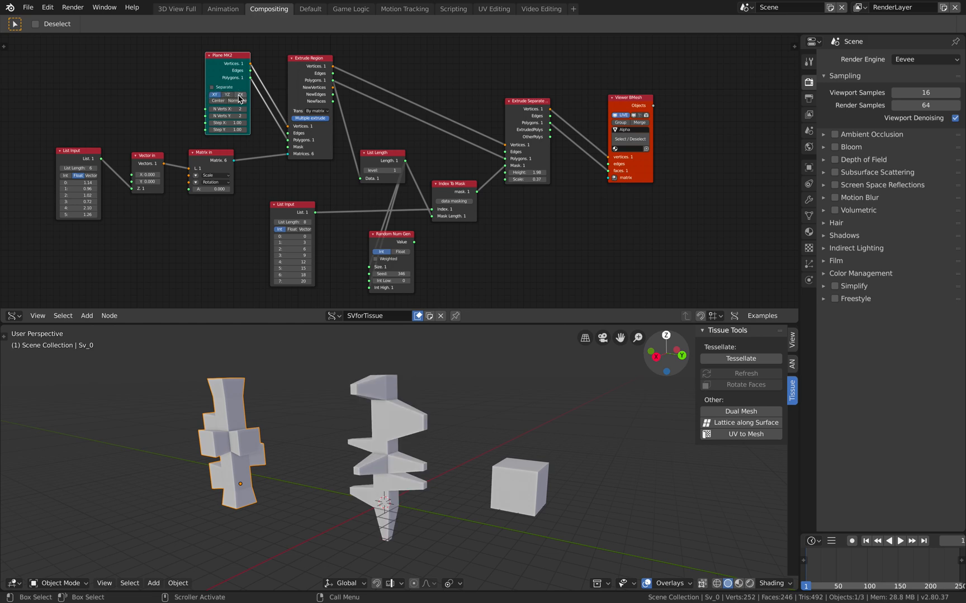
{"action": "mouse_move", "coordinate": [230, 122]}
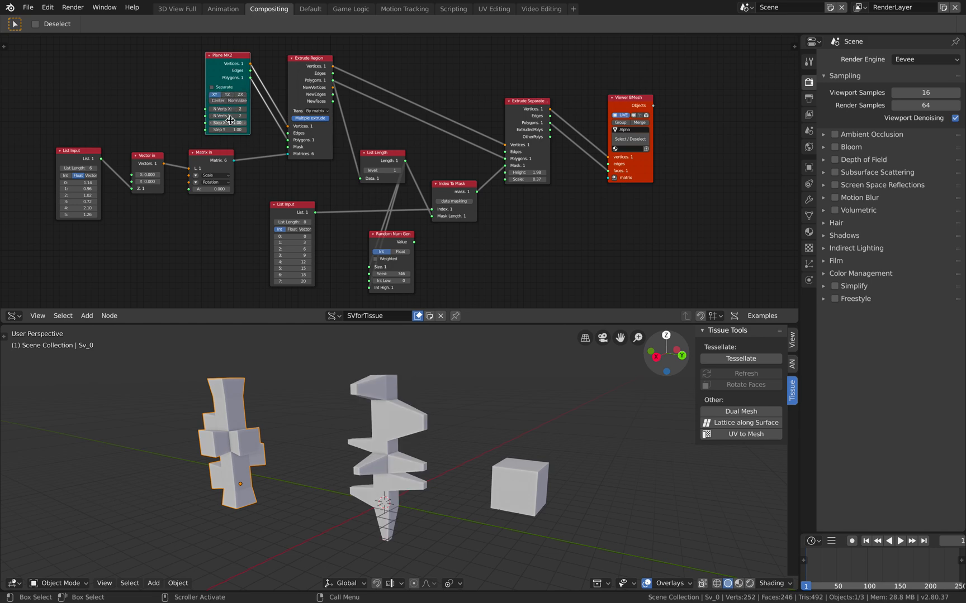
{"action": "left_click", "coordinate": [229, 122]}
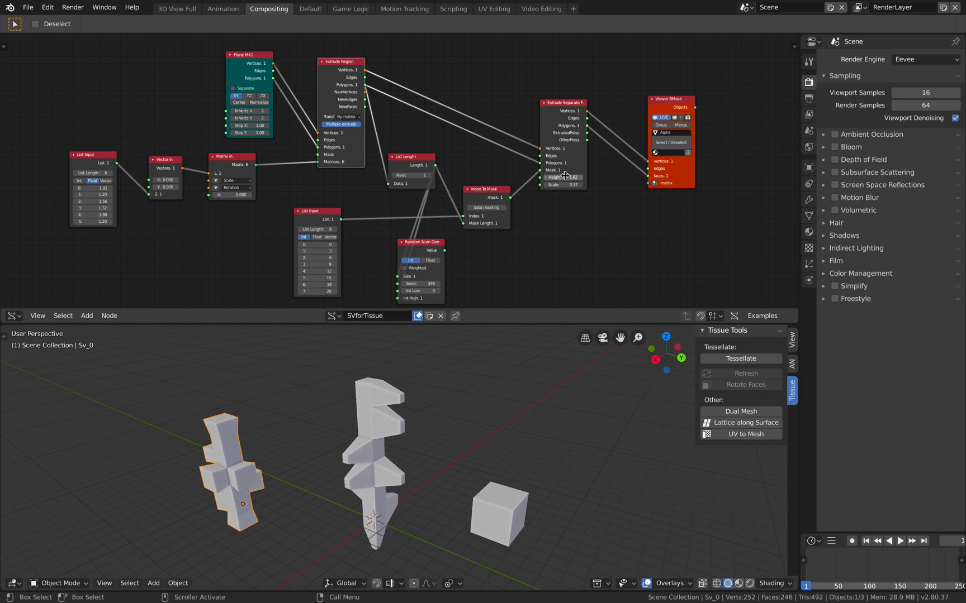
Step: Save the project file with the reshaped branching mesh
{"action": "key", "text": "ctrl+s"}
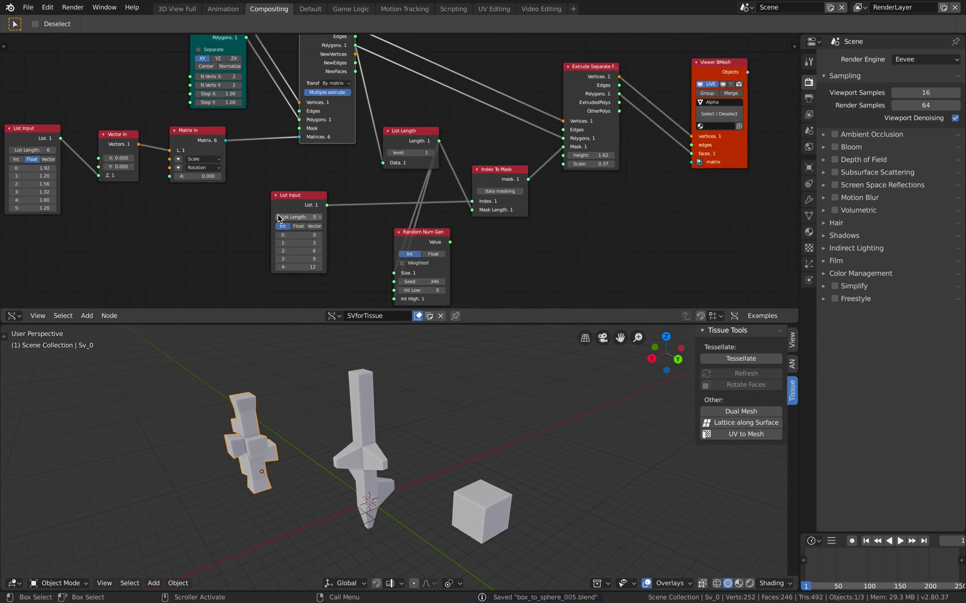
Step: Extend the integer index list to seven entries, adding 15 and 16, and save
{"action": "left_click", "coordinate": [314, 217]}
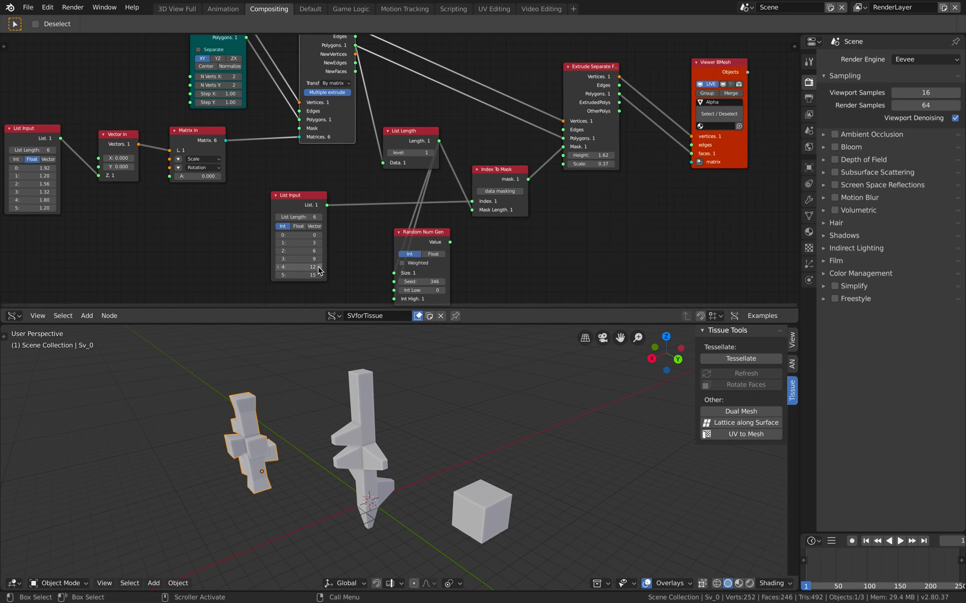
{"action": "left_click", "coordinate": [298, 217]}
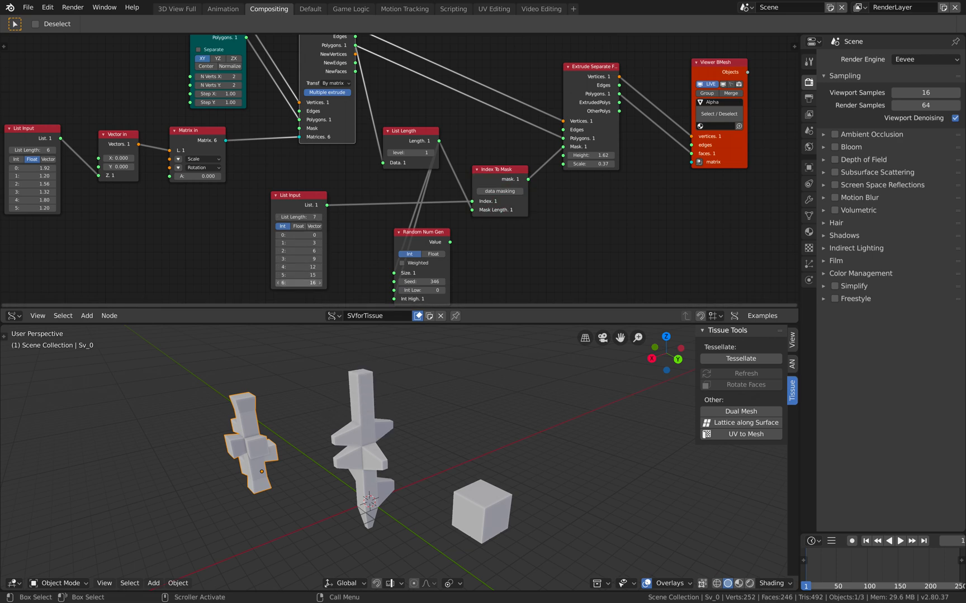
{"action": "left_click", "coordinate": [298, 283]}
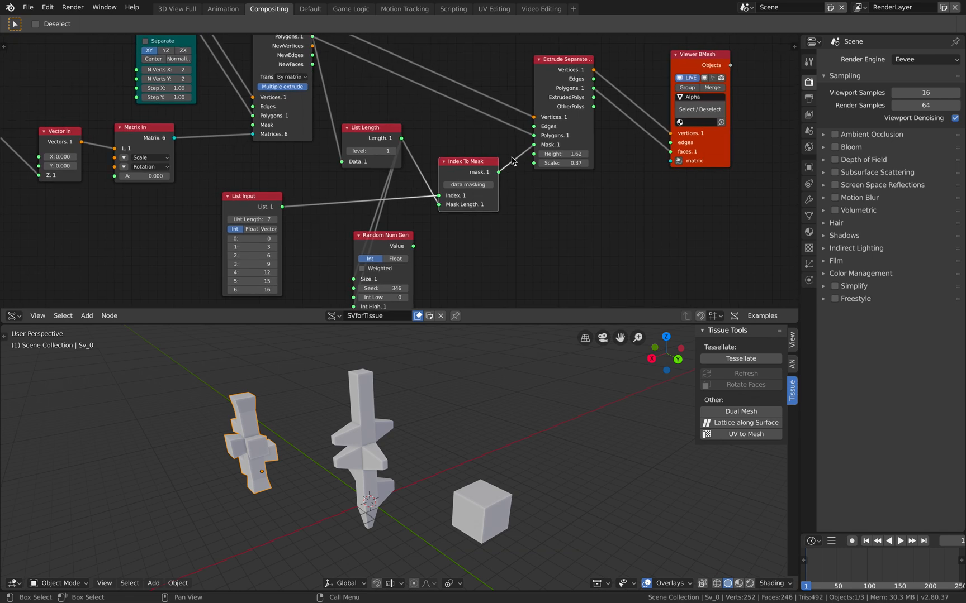
{"action": "key", "text": "ctrl+s"}
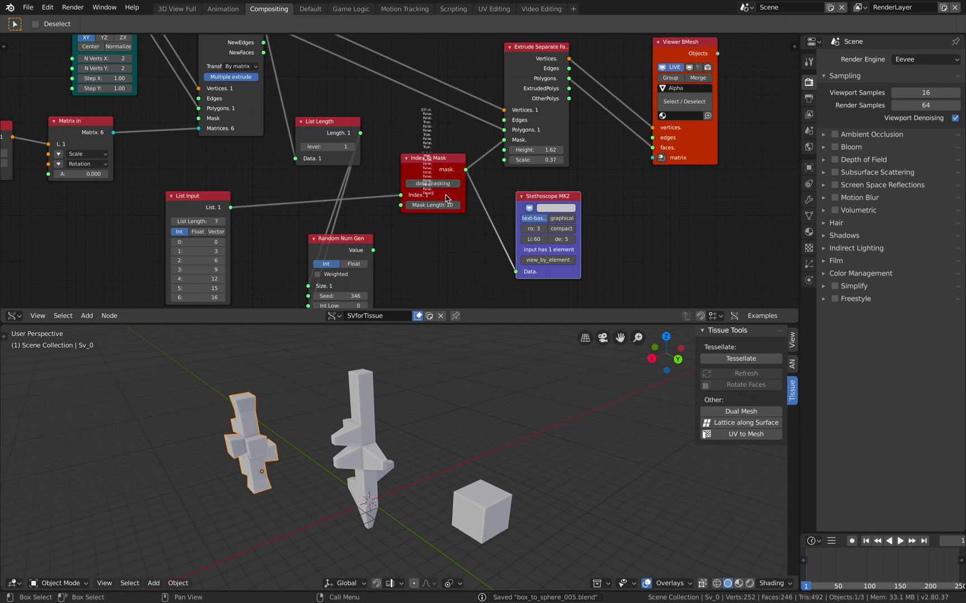
Step: Inspect the Index To Mask values with a Stethoscope MK2 node
{"action": "left_click", "coordinate": [28, 6]}
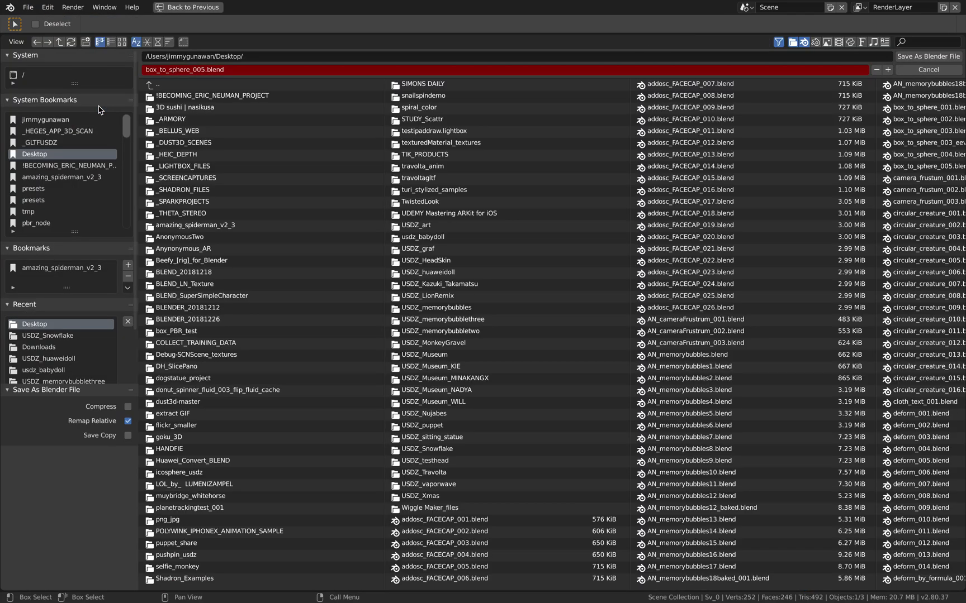
Step: Save the project as box_to_sphere_005.blend on the Desktop
{"action": "left_click", "coordinate": [929, 68]}
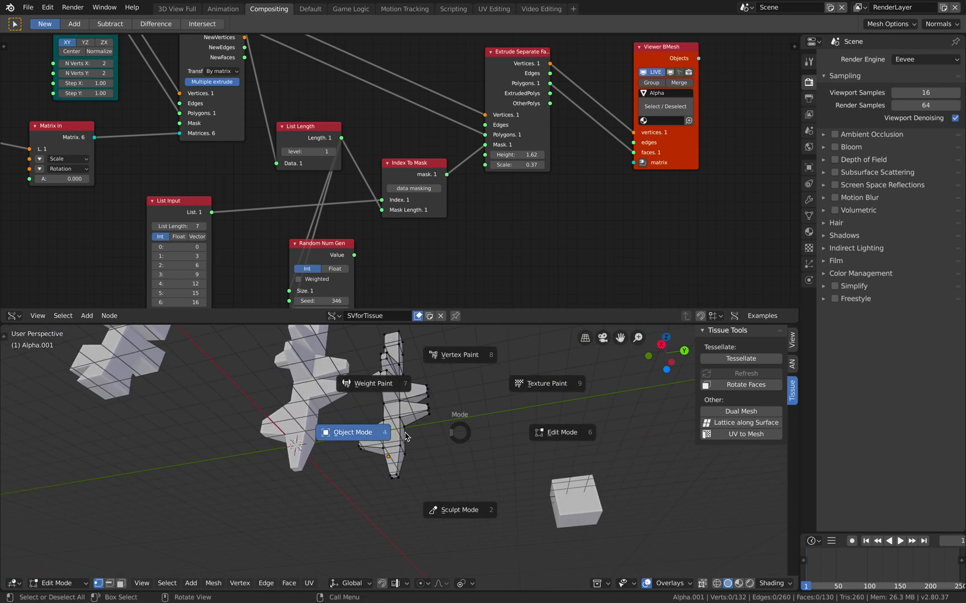
Step: Return Alpha.001 to Object Mode and add a second material slot with new Material.001
{"action": "left_click", "coordinate": [352, 432]}
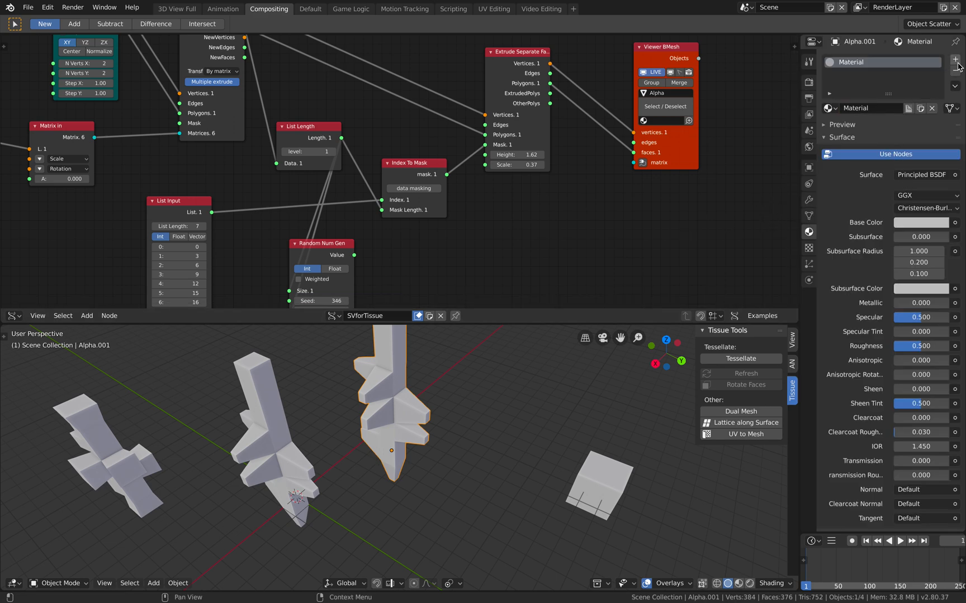
{"action": "left_click", "coordinate": [955, 59]}
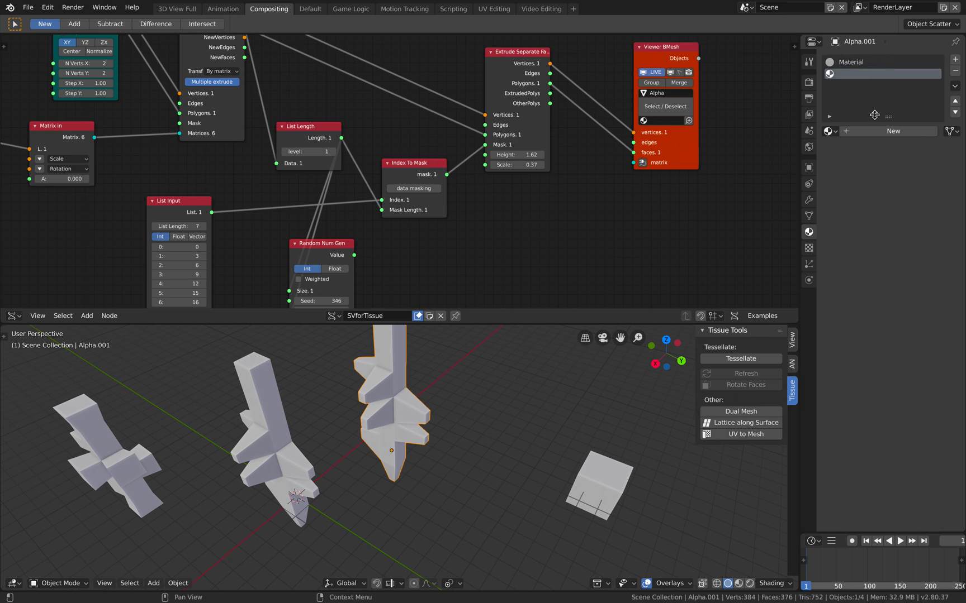
{"action": "left_click", "coordinate": [892, 131]}
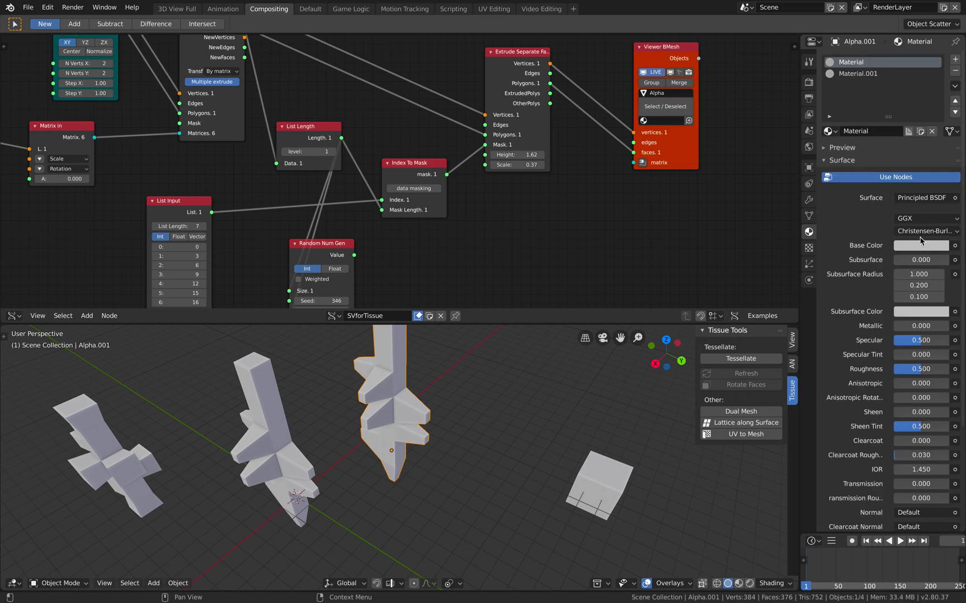
{"action": "left_click", "coordinate": [919, 246]}
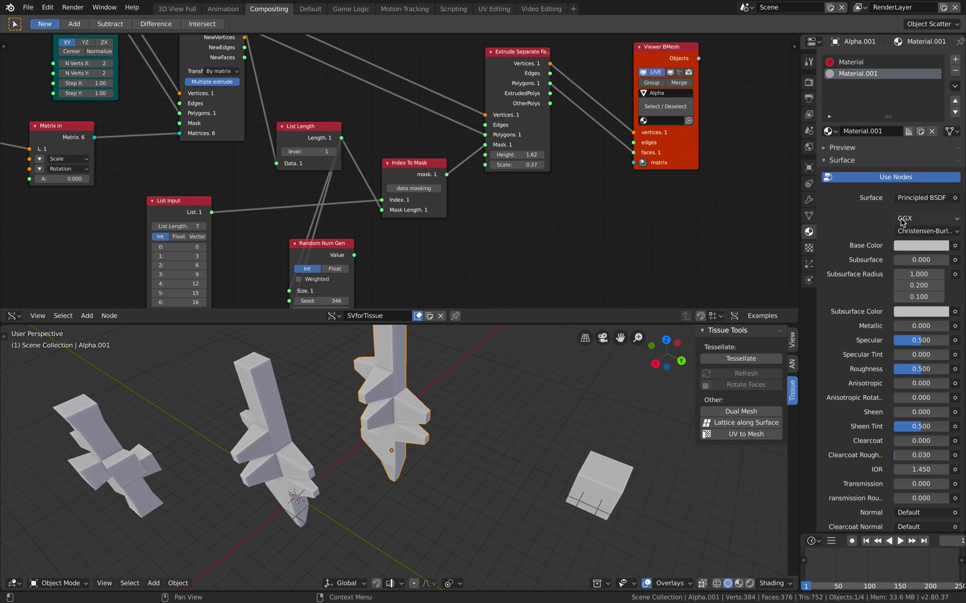
Step: Color Material.001 blue and link Alpha.001's materials onto the Cube
{"action": "left_click", "coordinate": [919, 245]}
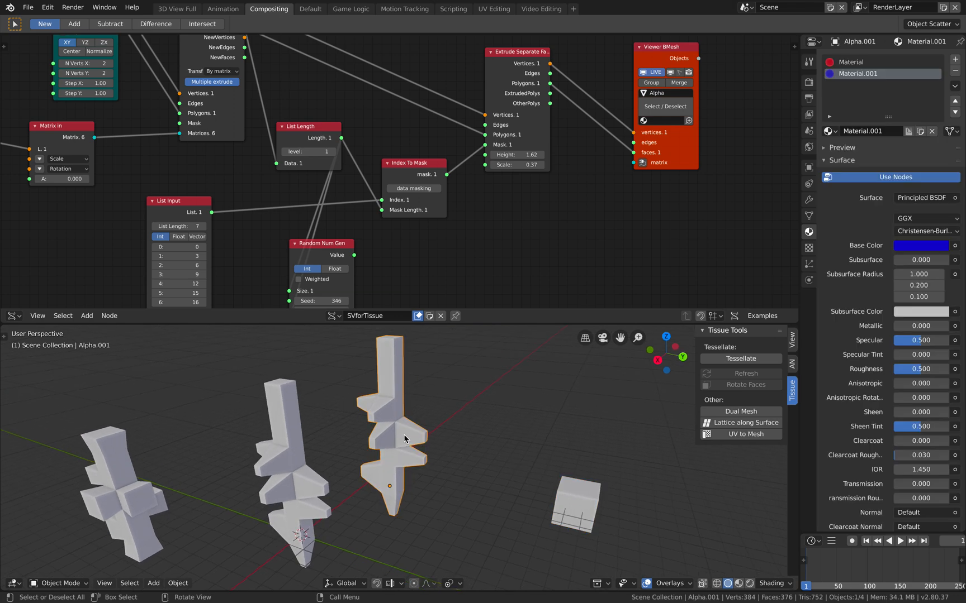
{"action": "left_click", "coordinate": [574, 505]}
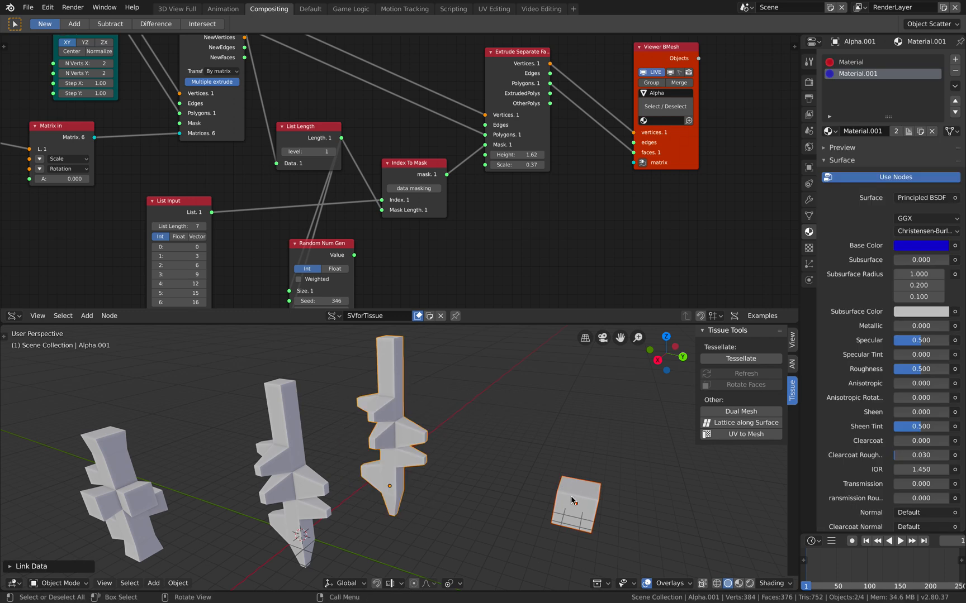
{"action": "left_click", "coordinate": [573, 503]}
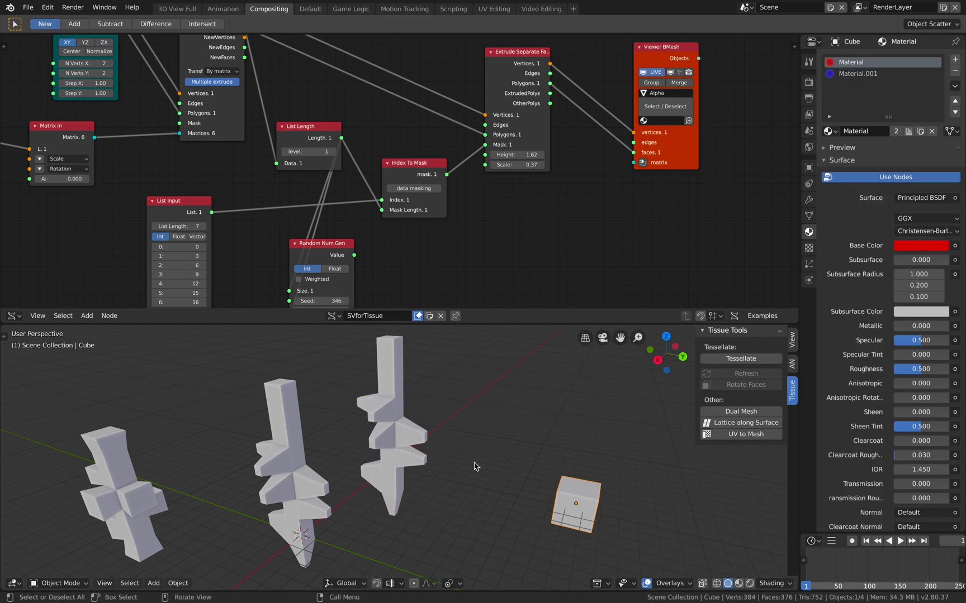
Step: Reselect Alpha.001 and pick its extruded tip faces in Edit Mode
{"action": "left_click", "coordinate": [393, 425]}
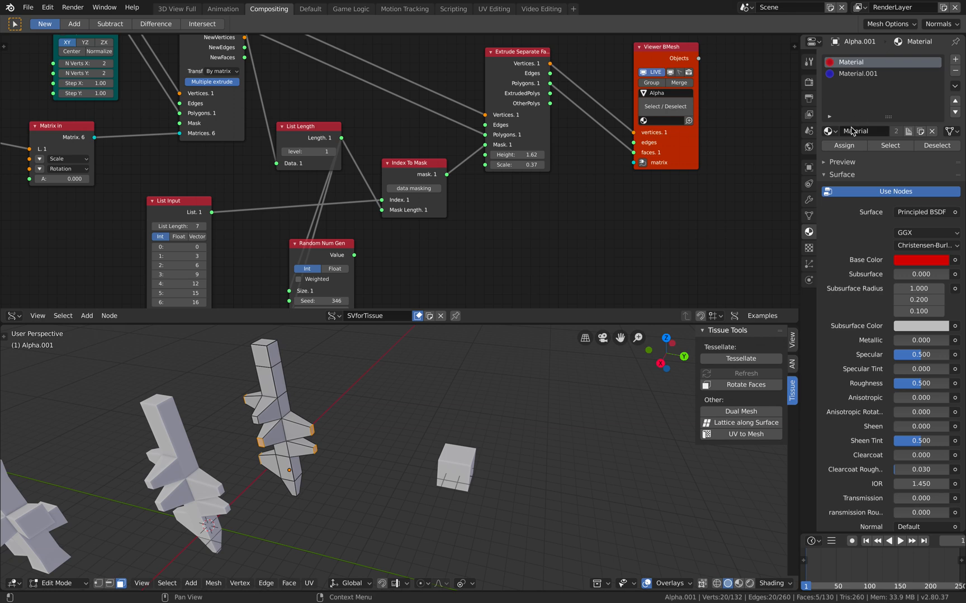
{"action": "mouse_move", "coordinate": [853, 130]}
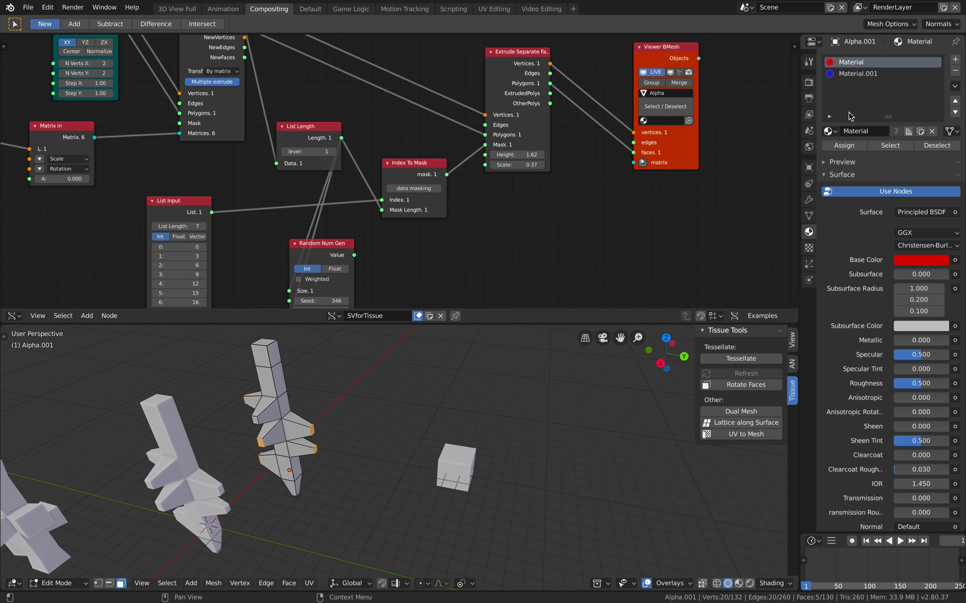
{"action": "mouse_move", "coordinate": [843, 145]}
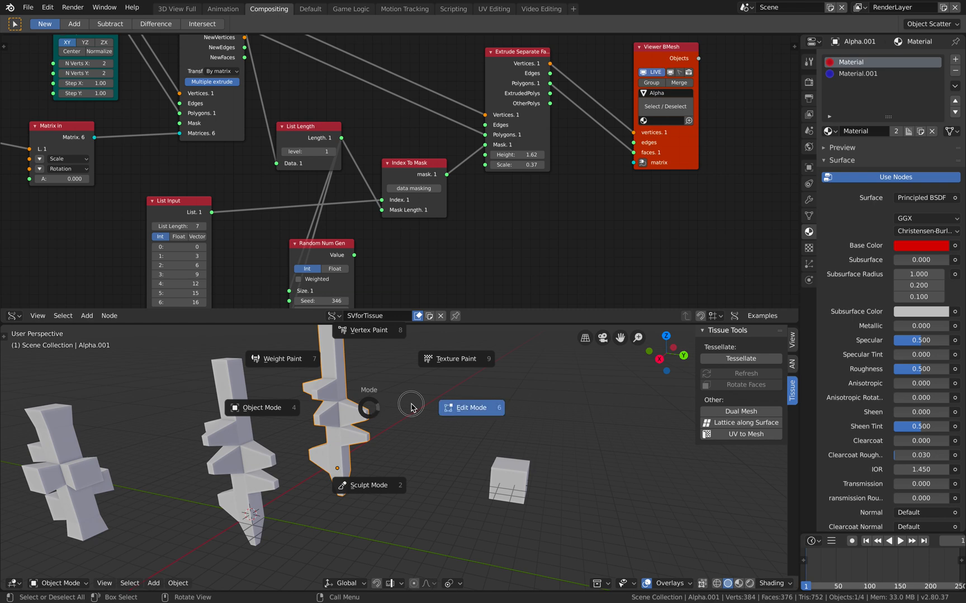
Step: Assign blue Material.001 to Alpha.001 and red Material to its tip faces, then exit Edit Mode
{"action": "left_click", "coordinate": [470, 408]}
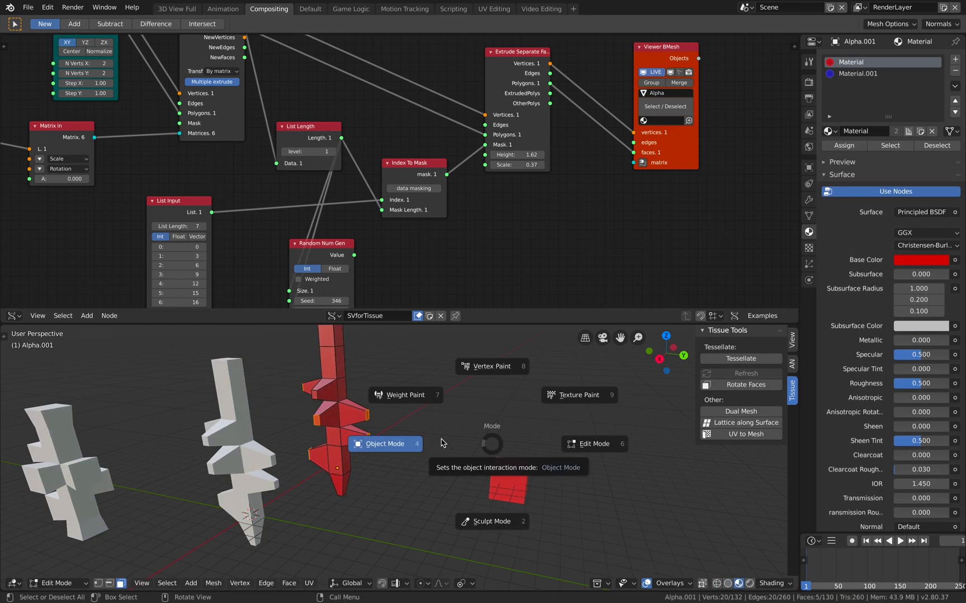
{"action": "left_click", "coordinate": [384, 444]}
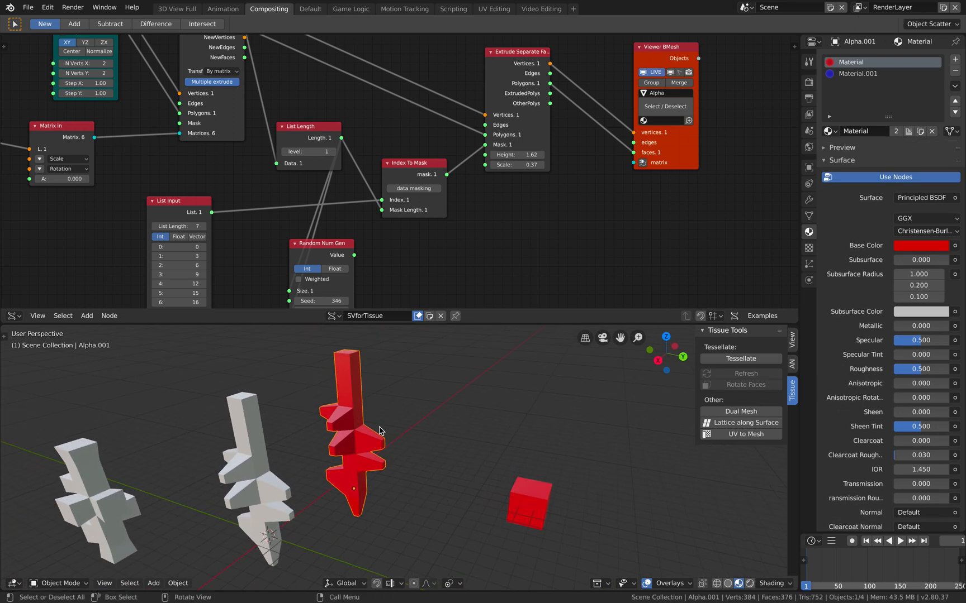
{"action": "left_click", "coordinate": [58, 583]}
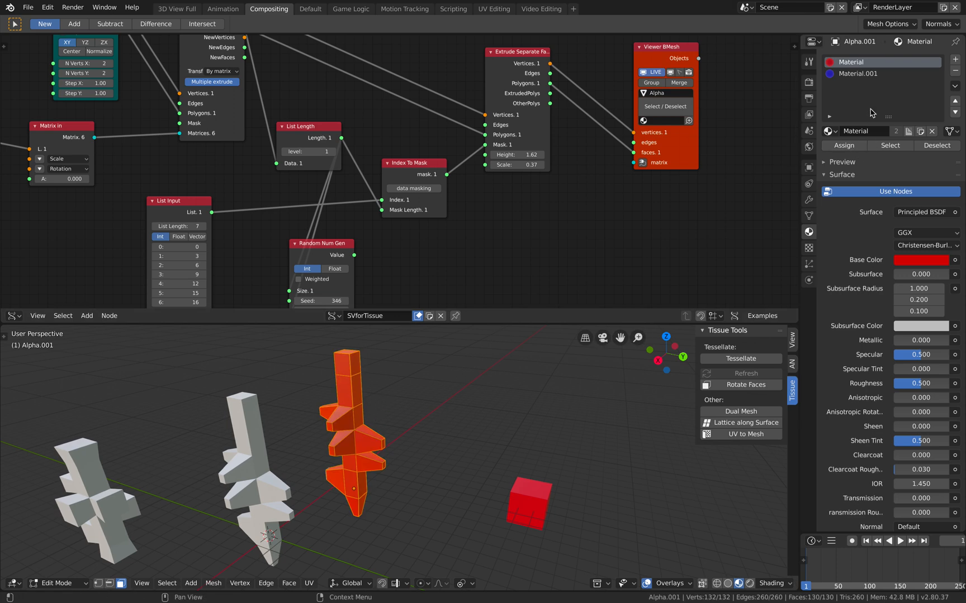
{"action": "left_click", "coordinate": [875, 73]}
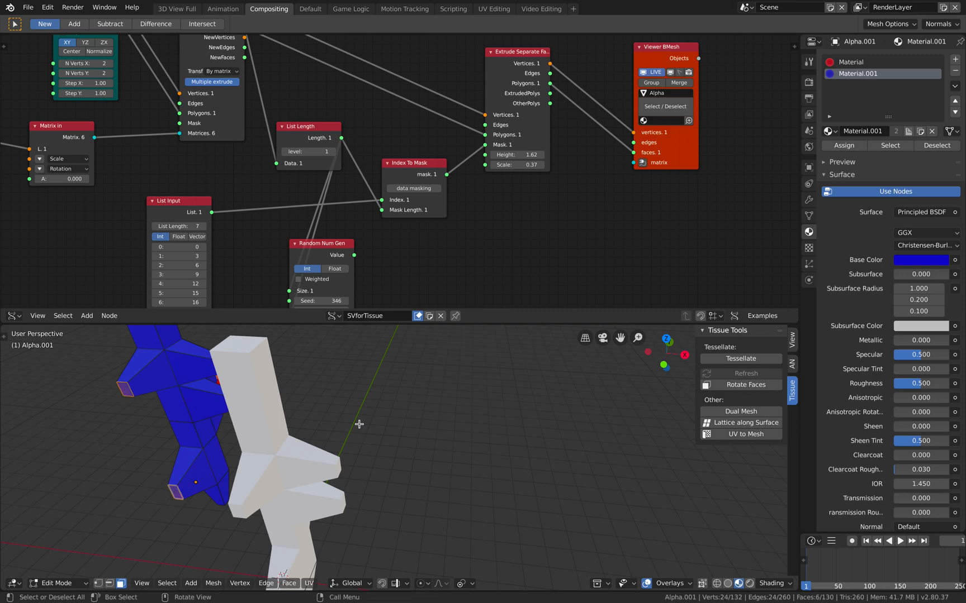
{"action": "left_click", "coordinate": [851, 61]}
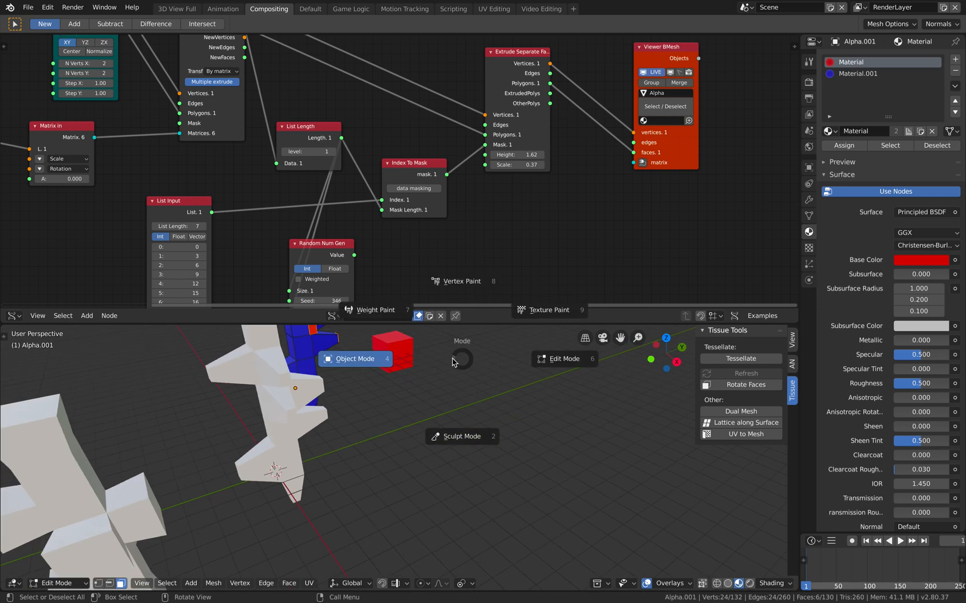
{"action": "left_click", "coordinate": [355, 359]}
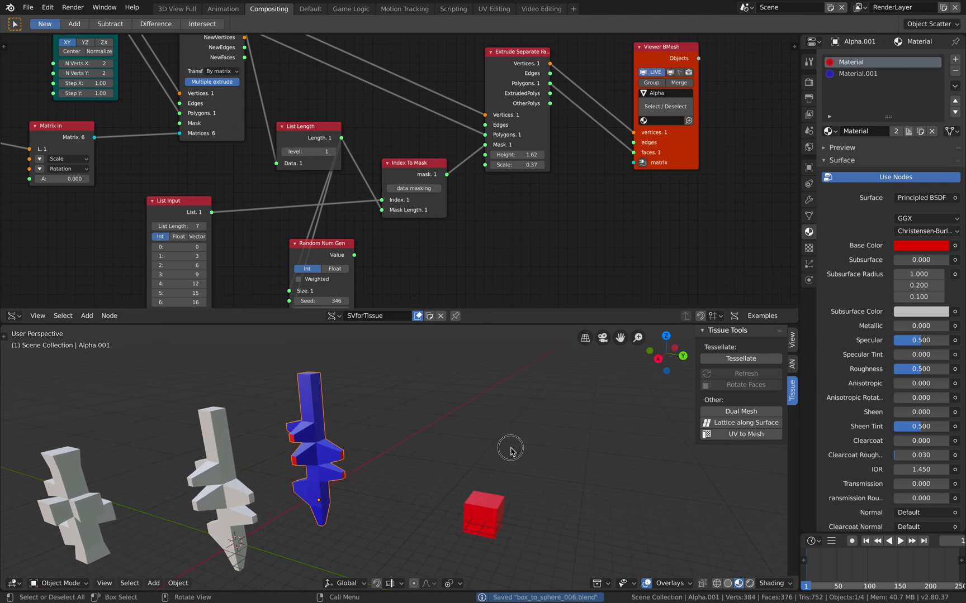
Step: Tessellate the Cube with Alpha.001 using Material ID, Combine unused, Repeat 2 and Face Normals
{"action": "left_click", "coordinate": [482, 516]}
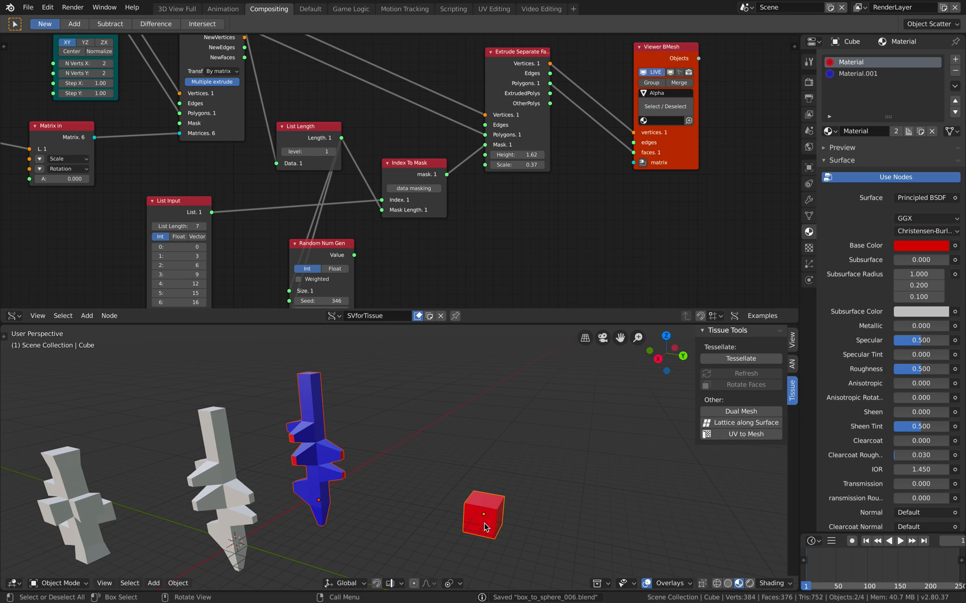
{"action": "left_click", "coordinate": [740, 358]}
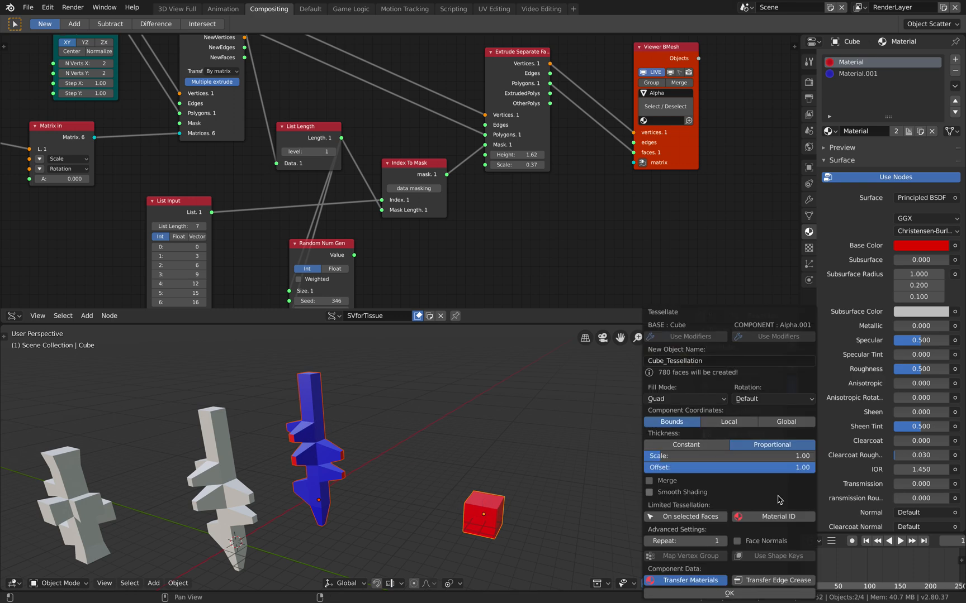
{"action": "left_click", "coordinate": [771, 505]}
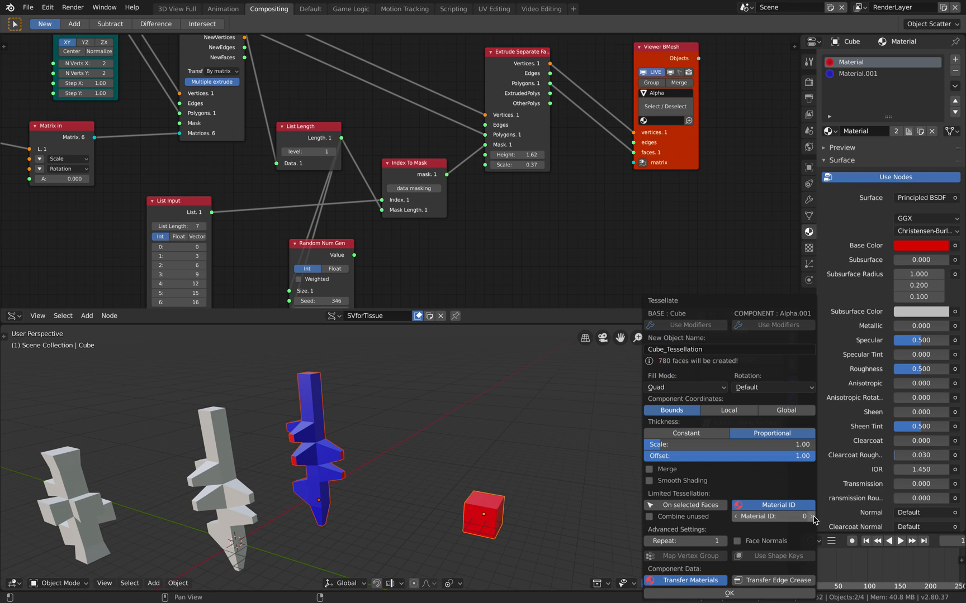
{"action": "mouse_move", "coordinate": [851, 293]}
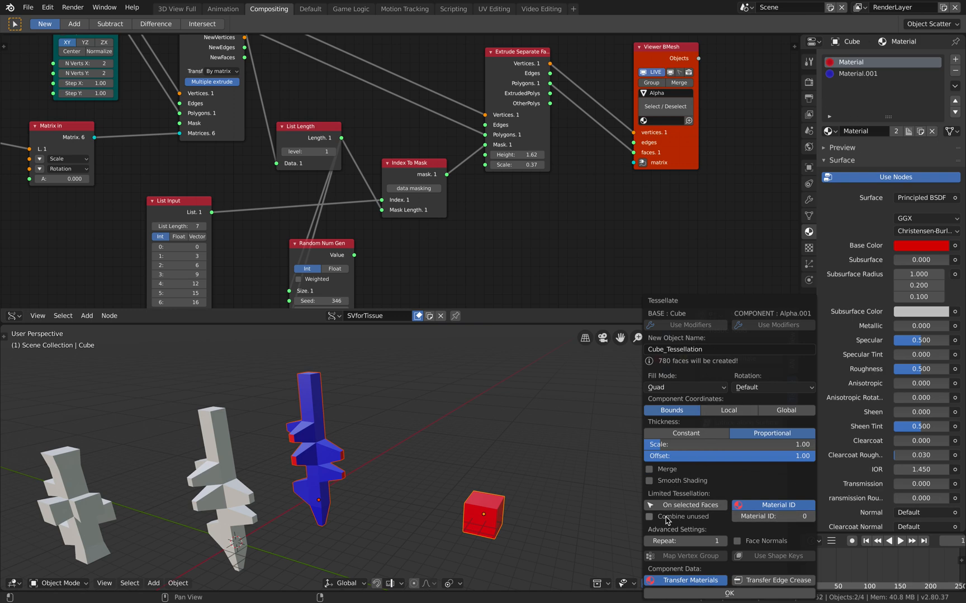
{"action": "left_click", "coordinate": [649, 517]}
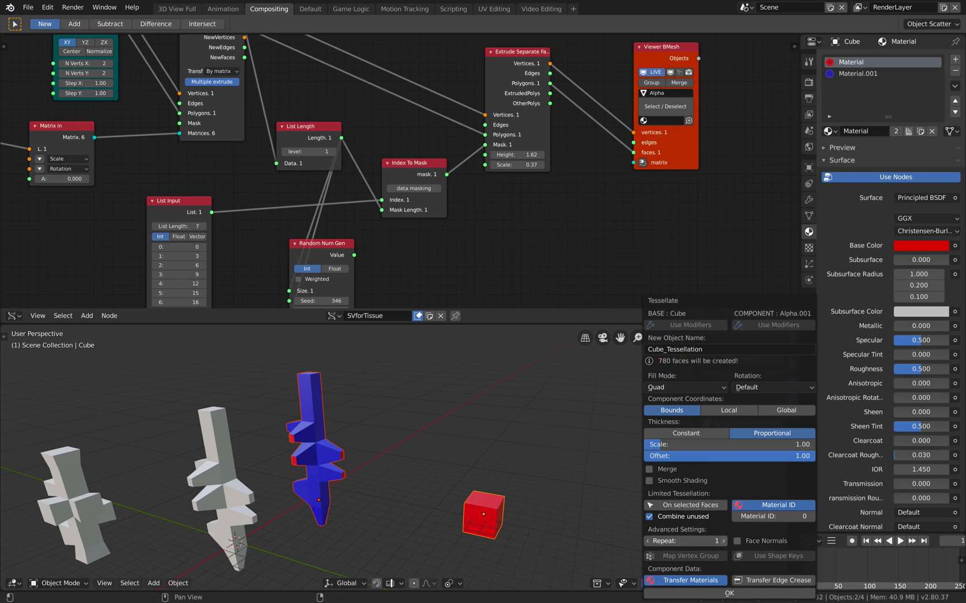
{"action": "left_click", "coordinate": [723, 541]}
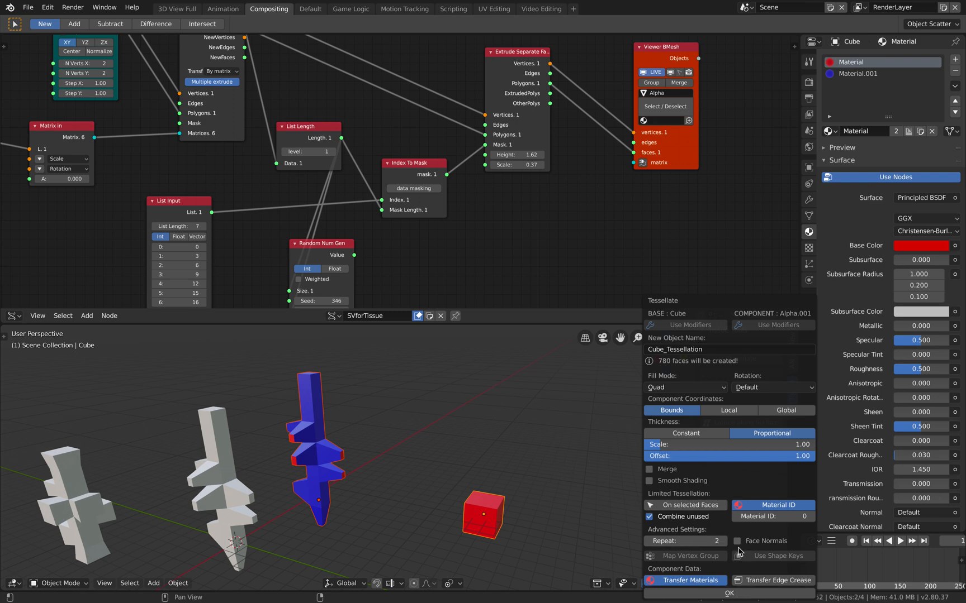
{"action": "left_click", "coordinate": [737, 541]}
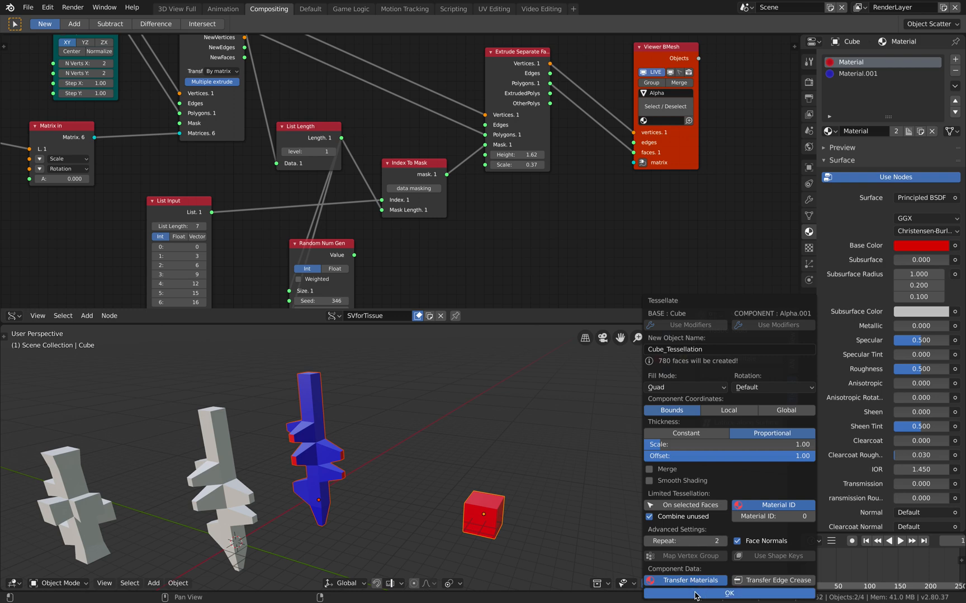
{"action": "left_click", "coordinate": [729, 593]}
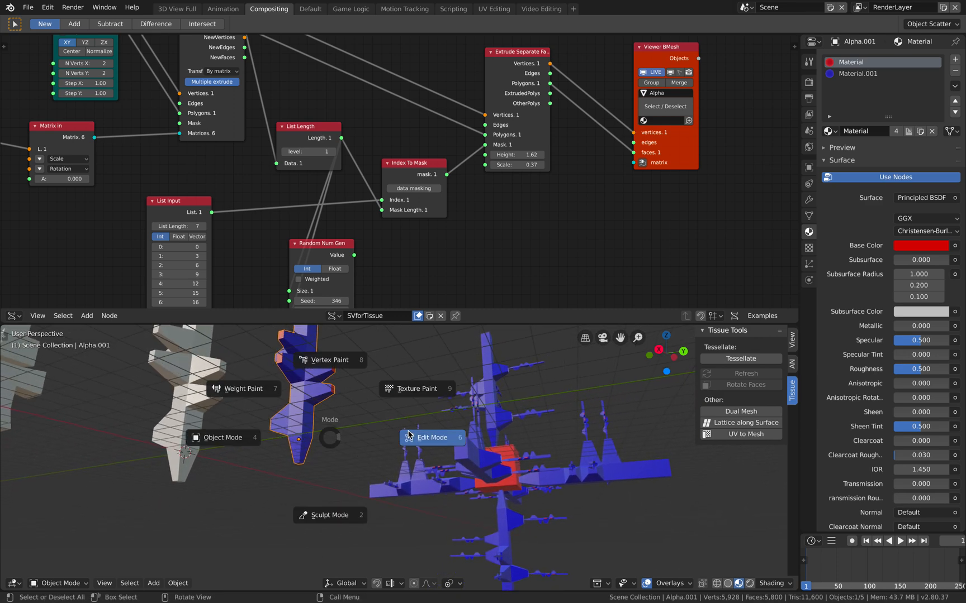
Step: Enter Edit Mode to duplicate and resize the cube, then return to Object Mode
{"action": "left_click", "coordinate": [433, 437]}
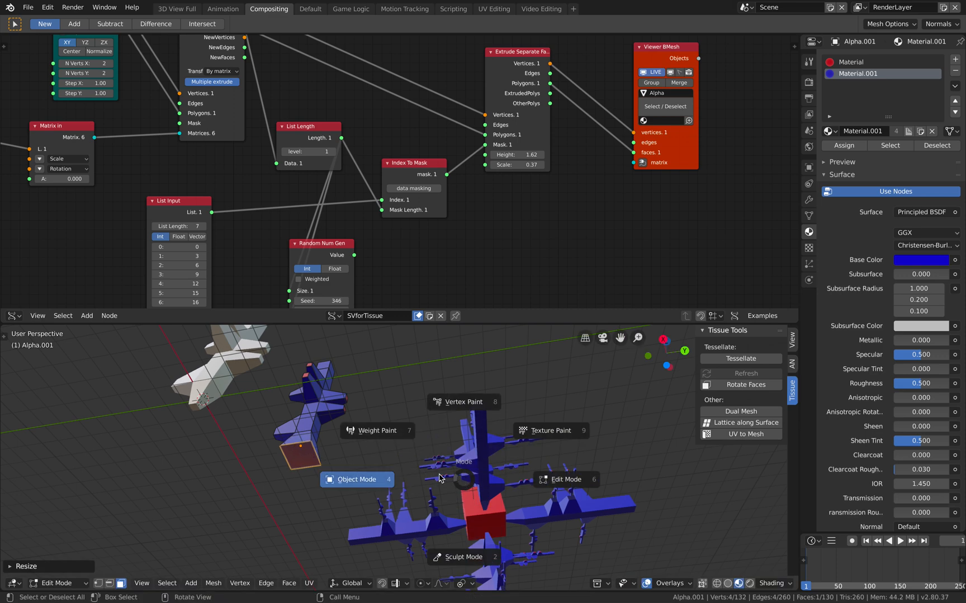
{"action": "left_click", "coordinate": [356, 480]}
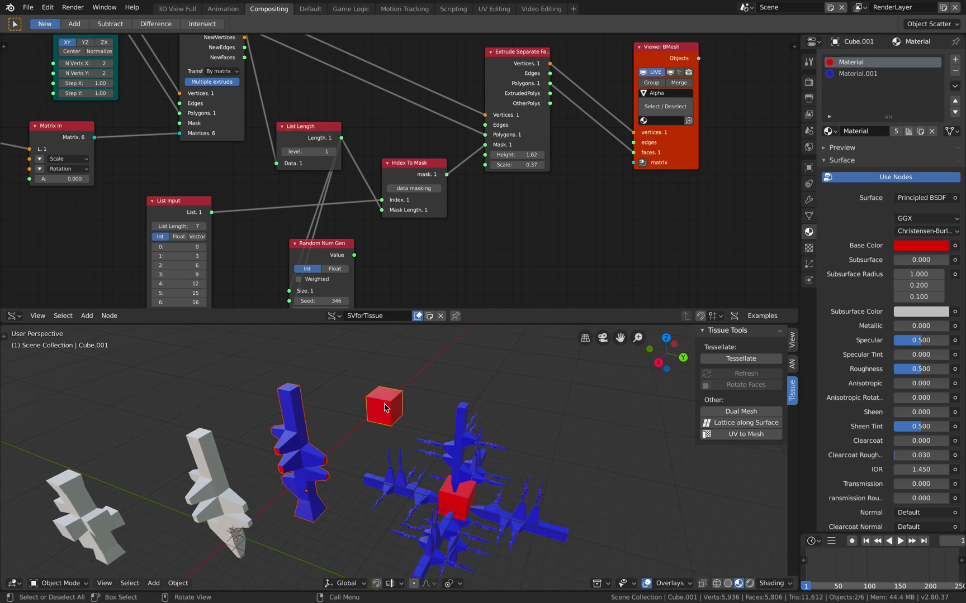
Step: Tessellate Cube.001 with Tissue and move the new Cube_Tessellation aside
{"action": "left_click", "coordinate": [741, 358]}
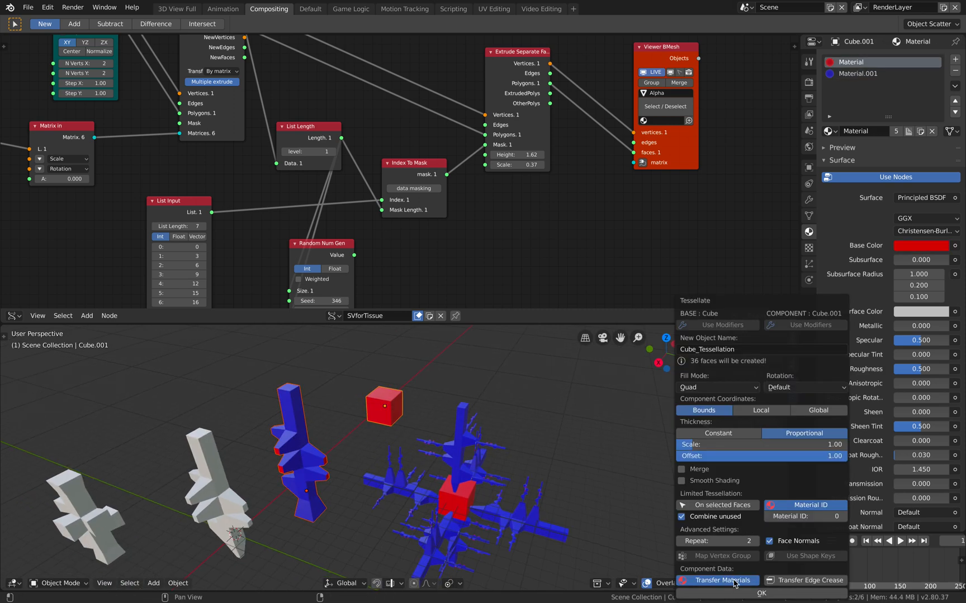
{"action": "left_click", "coordinate": [760, 593]}
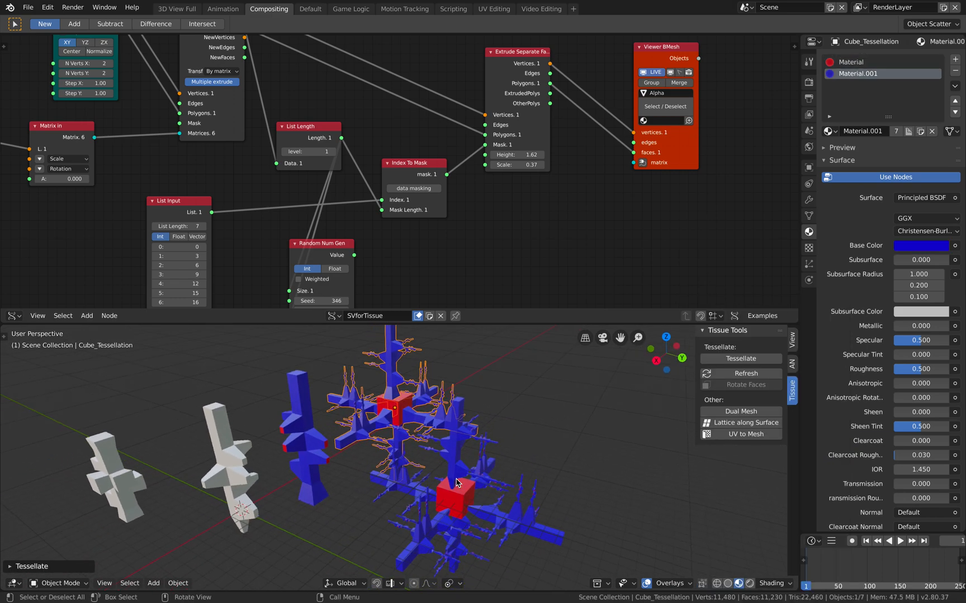
{"action": "key", "text": "g"}
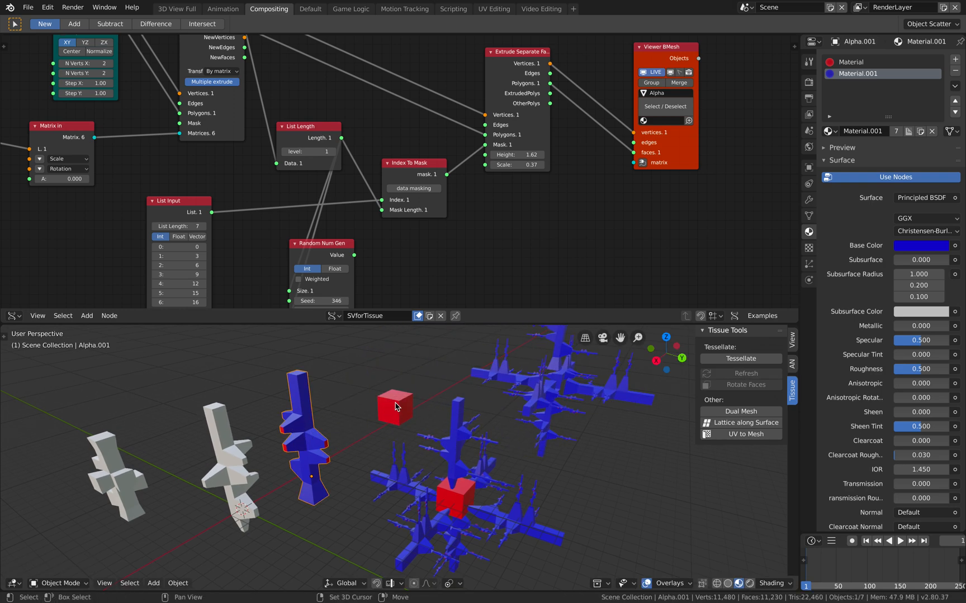
Step: Tessellate Cube.001 with Alpha.001 using Repeat 4 and Merge enabled
{"action": "left_click", "coordinate": [740, 358]}
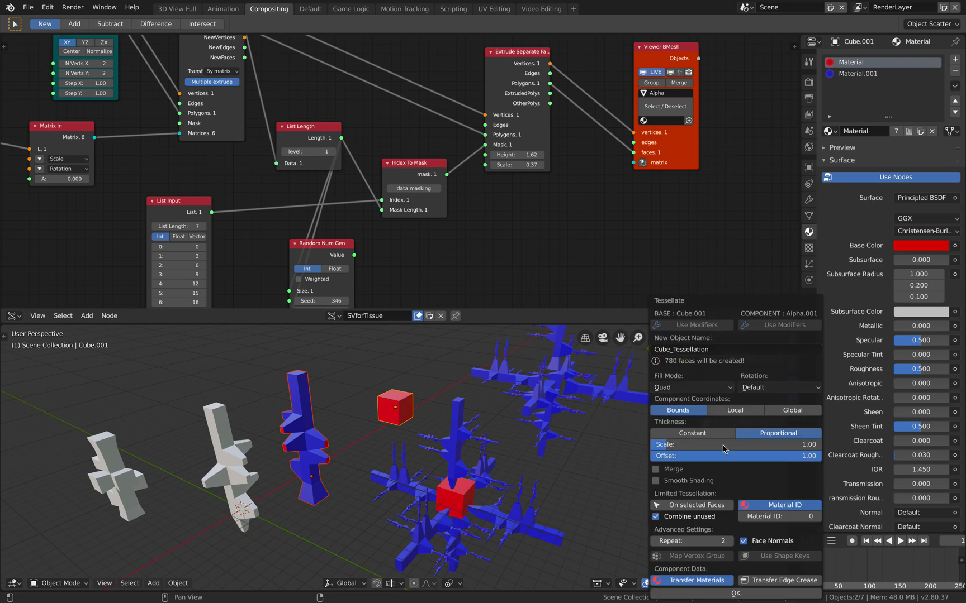
{"action": "left_click", "coordinate": [722, 541]}
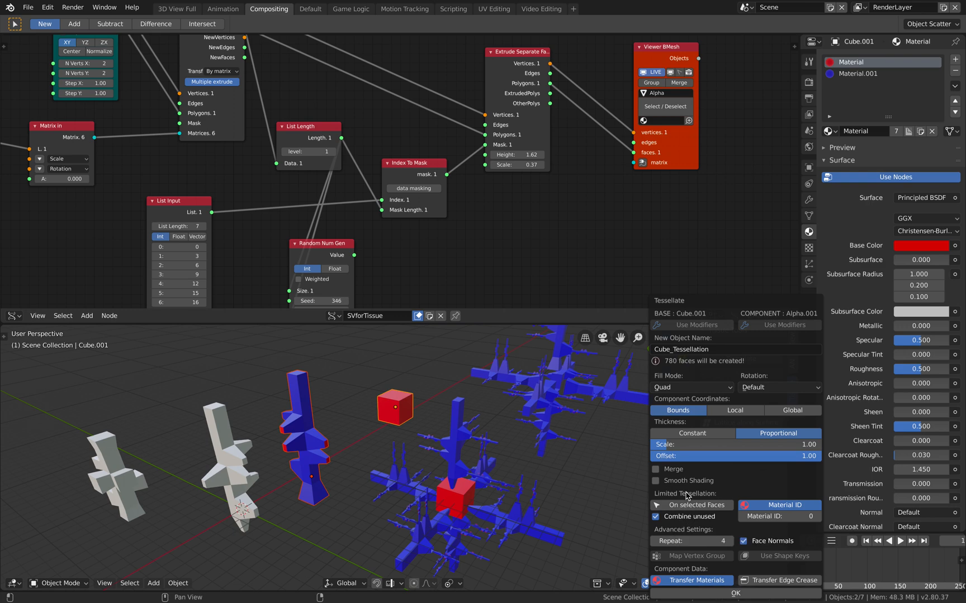
{"action": "mouse_move", "coordinate": [672, 470]}
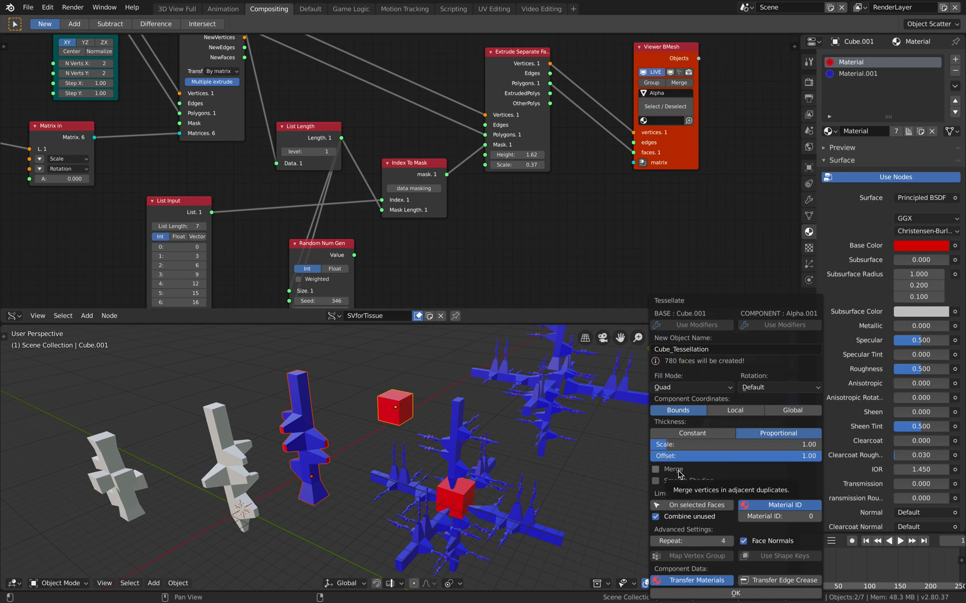
{"action": "left_click", "coordinate": [656, 470]}
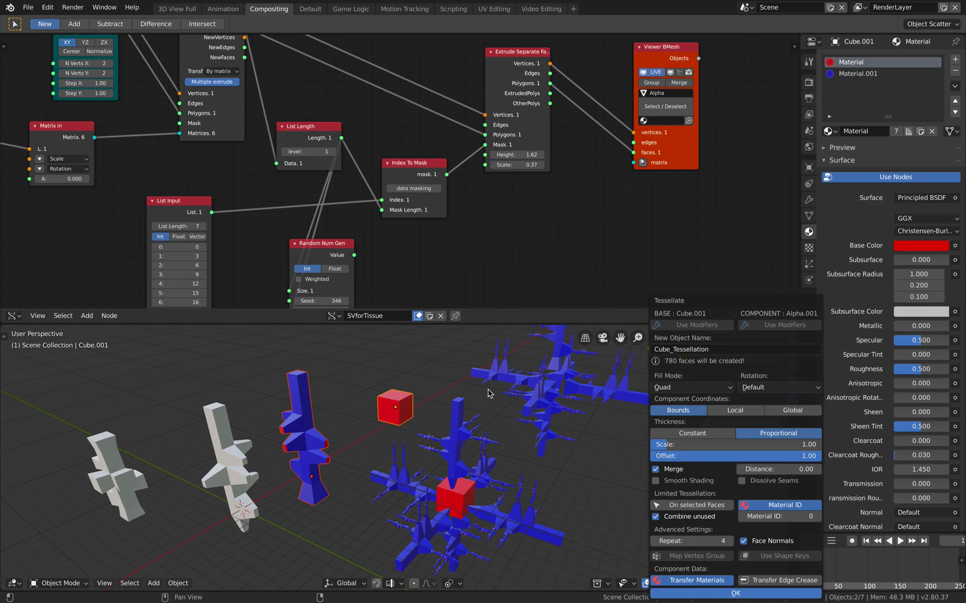
{"action": "mouse_move", "coordinate": [363, 380]}
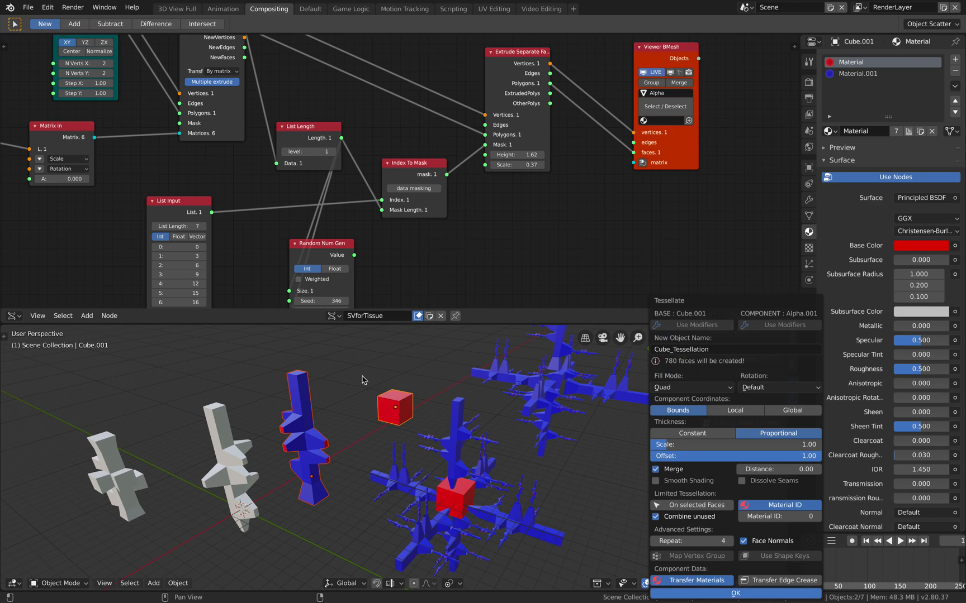
{"action": "left_click", "coordinate": [734, 592]}
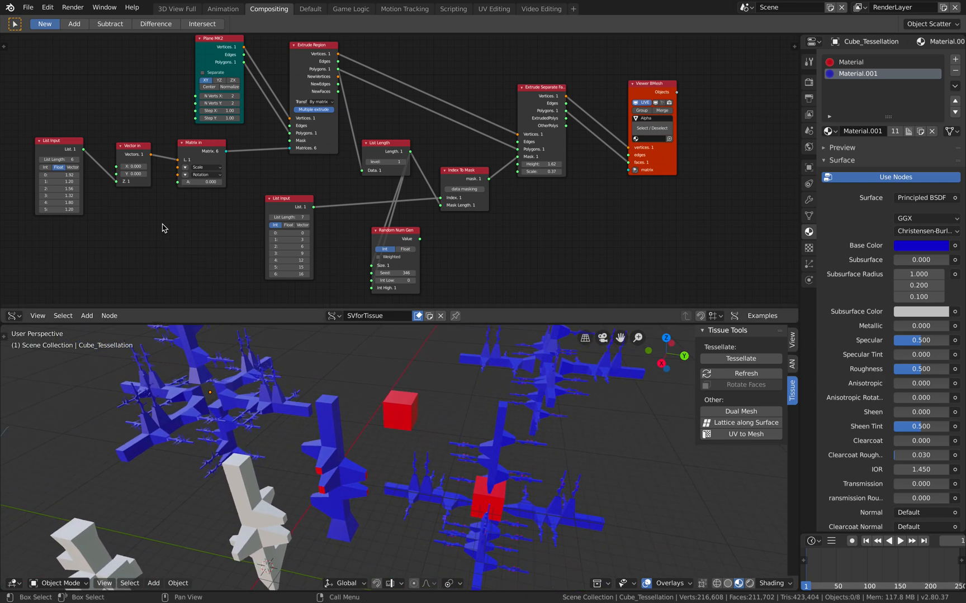
Step: Open box_to_sphere_006.blend from the recent files list
{"action": "left_click", "coordinate": [27, 7]}
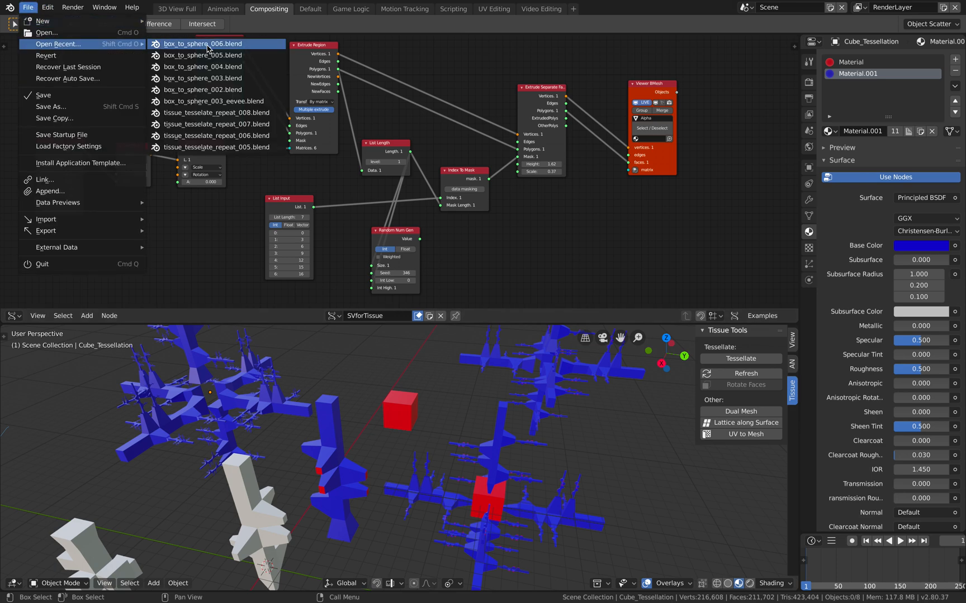
{"action": "left_click", "coordinate": [201, 44]}
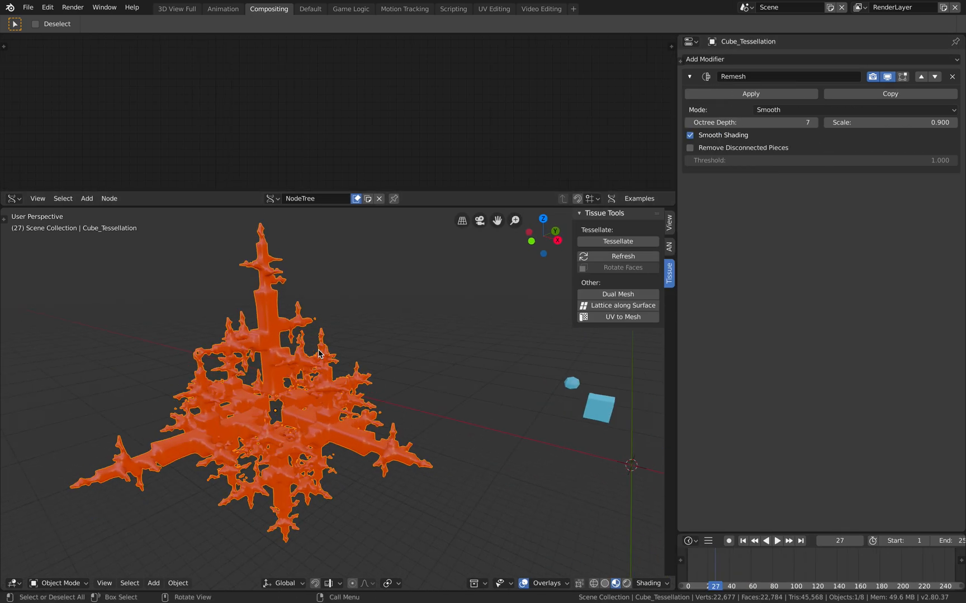
Step: Set the Remesh modifier mode on Cube_Tessellation to Blocks
{"action": "left_click", "coordinate": [852, 109]}
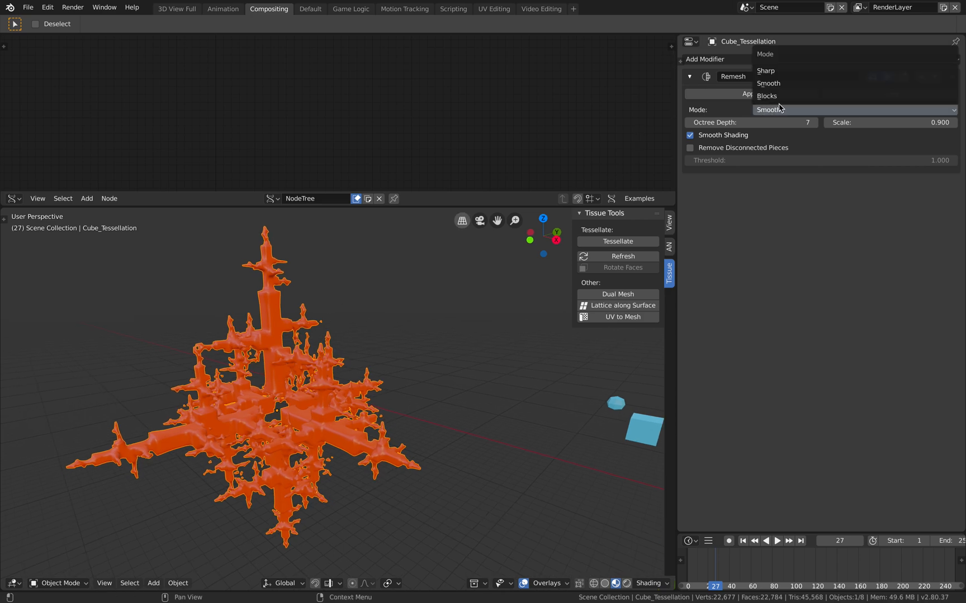
{"action": "left_click", "coordinate": [766, 96]}
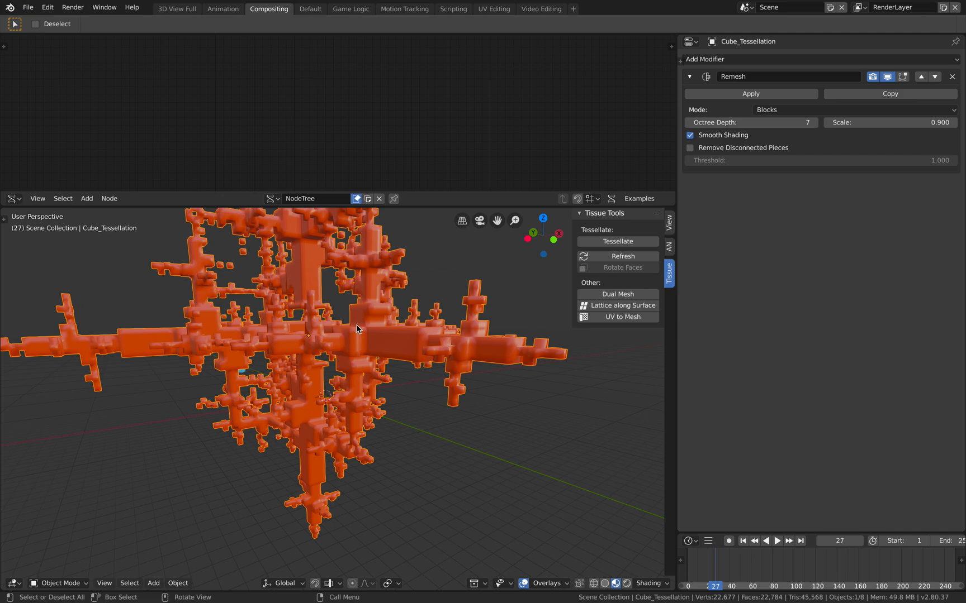
{"action": "mouse_move", "coordinate": [482, 307]}
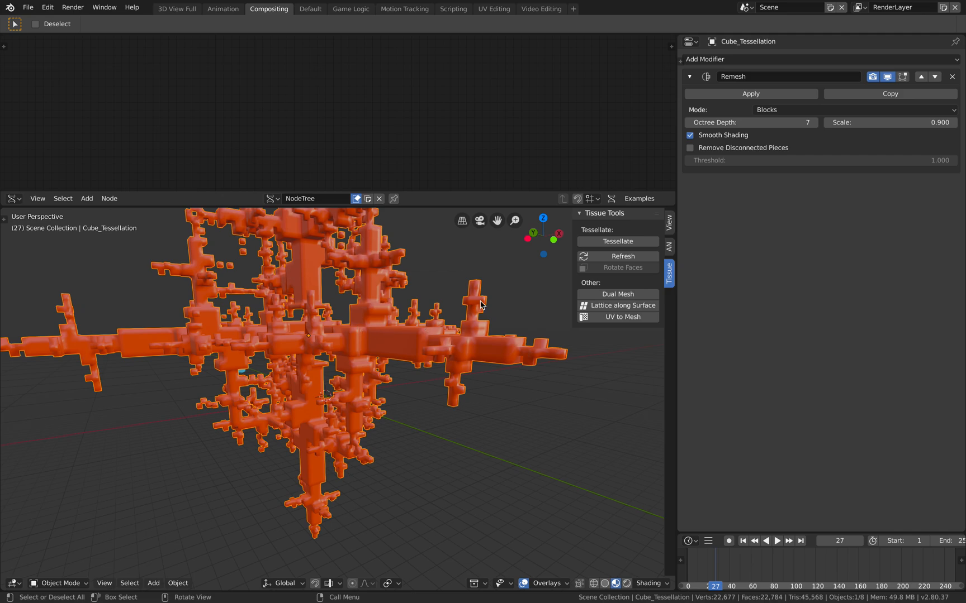